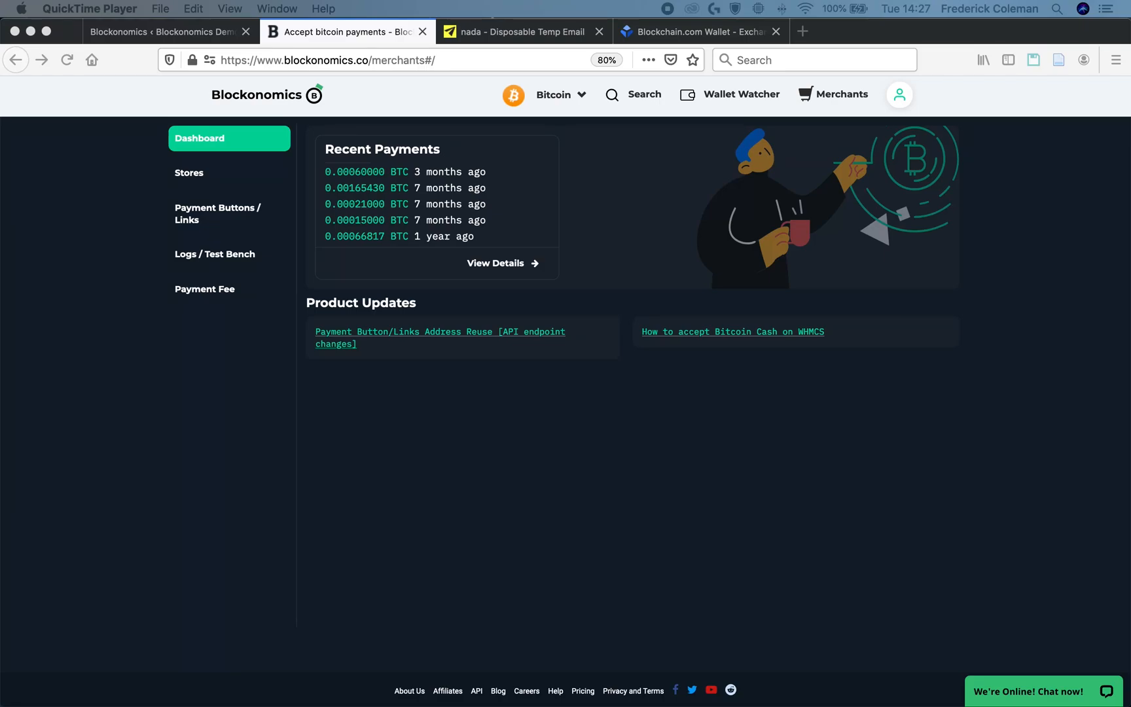
mouse_move(731, 450)
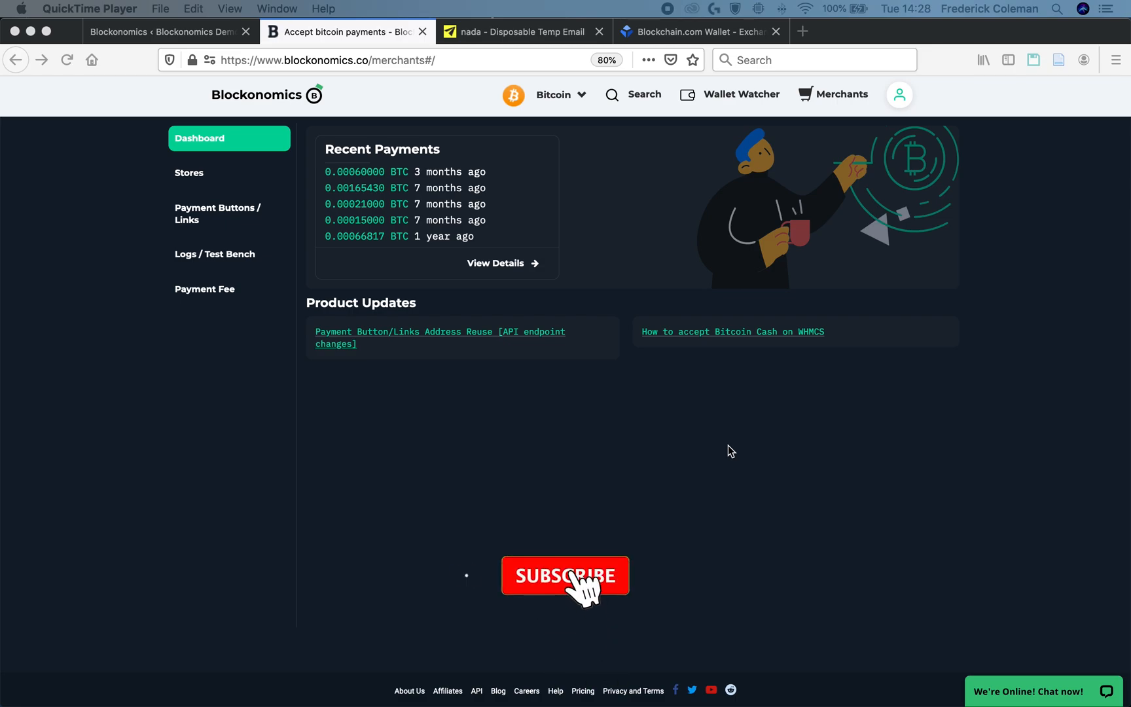
- Switch from the Blockonomics merchant dashboard to the WordPress admin dashboard of Blockonomics Demo
click(565, 575)
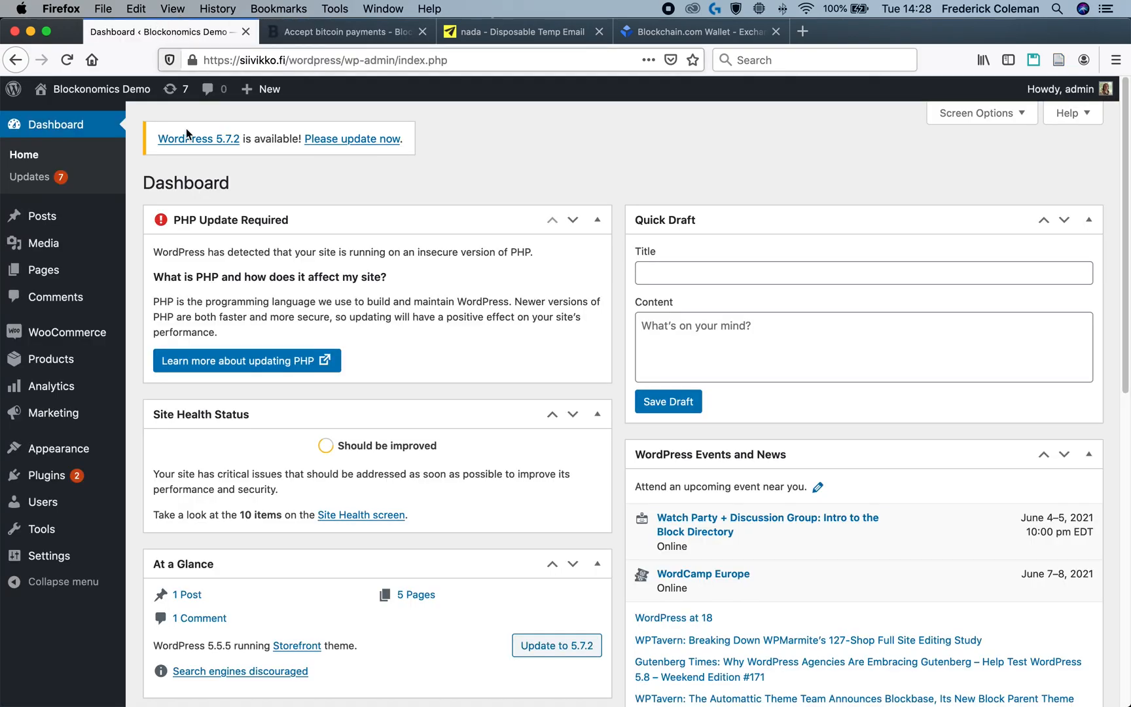
mouse_move(518, 397)
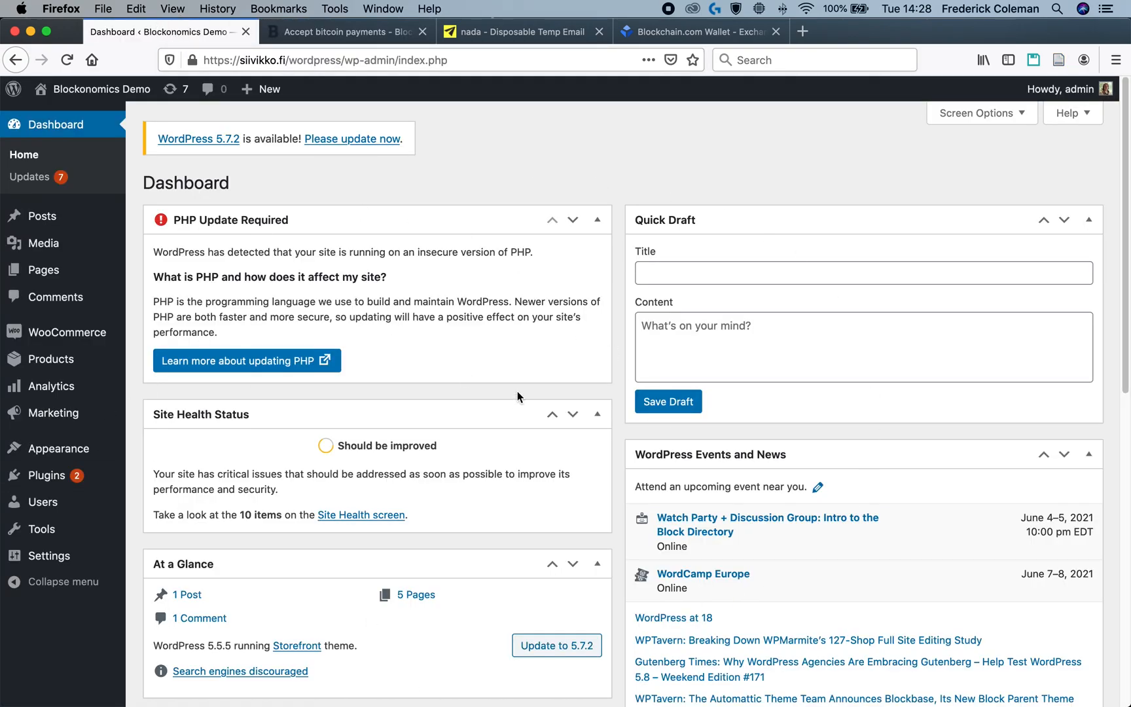
mouse_move(512, 395)
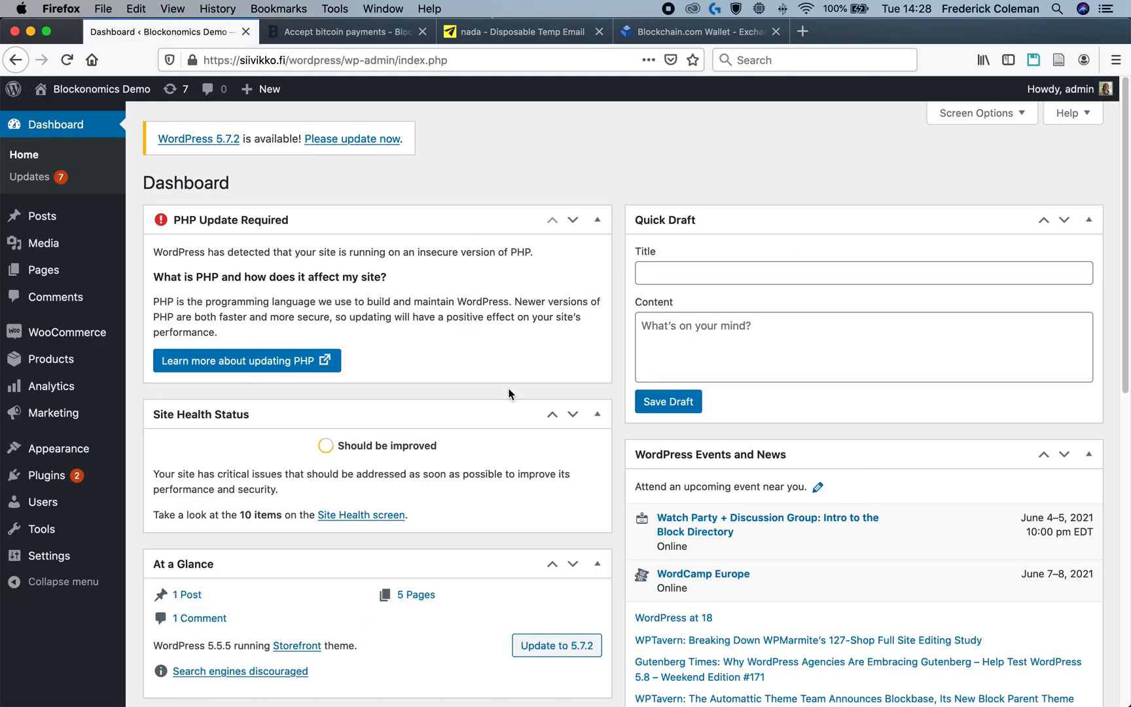
- Visit Blockonomics' Logs / Test Bench page, then open the demo store's Shop page in a new tab
click(346, 31)
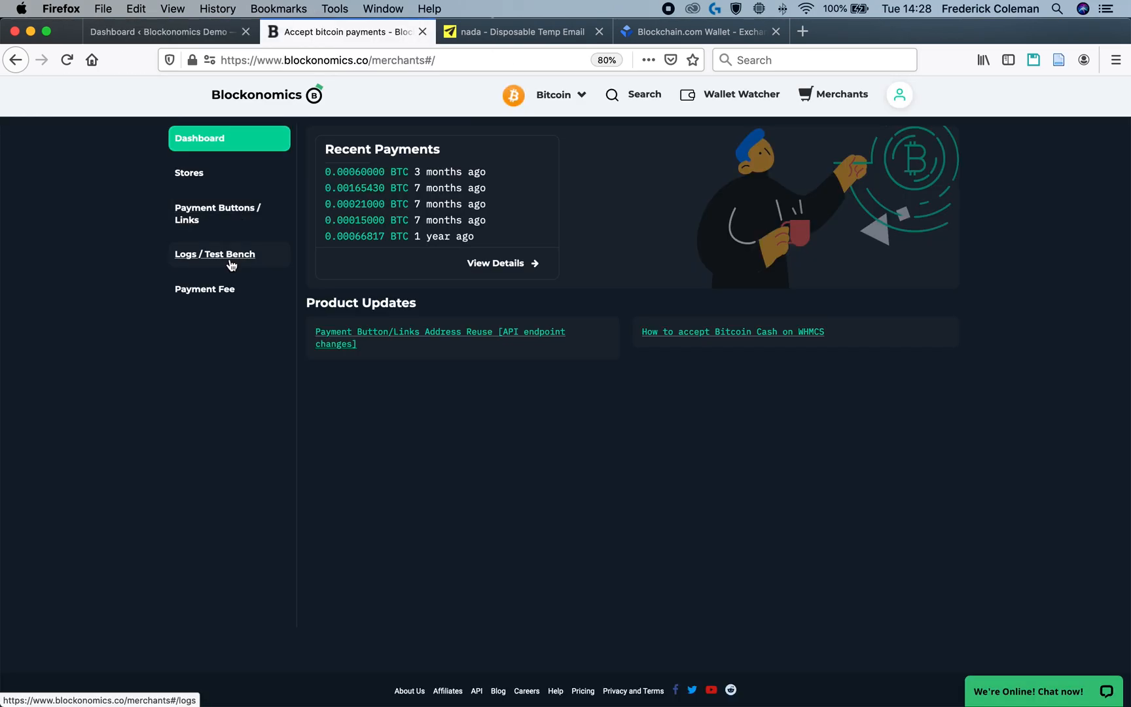
click(214, 254)
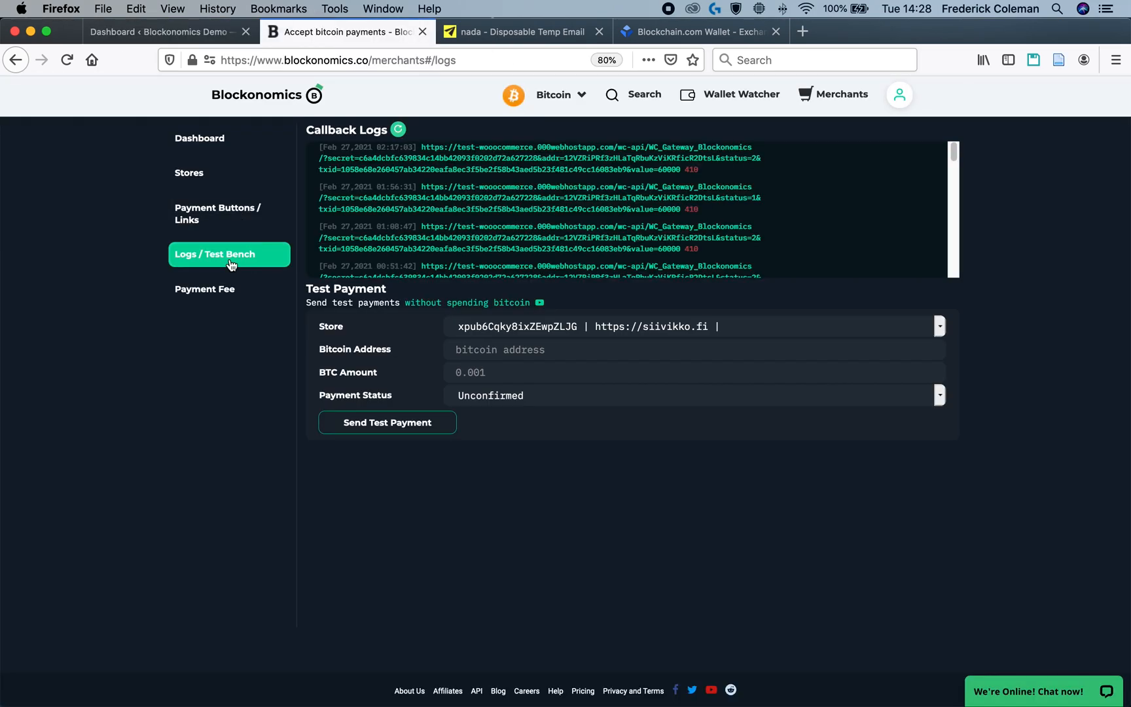
mouse_move(1021, 464)
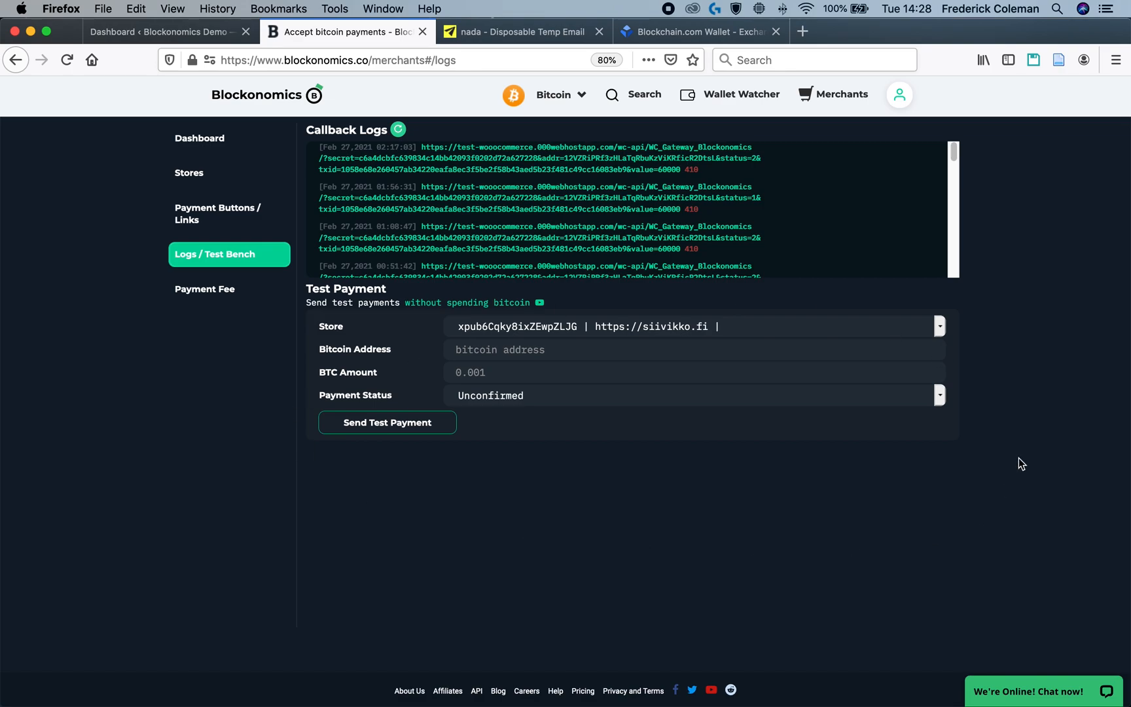
mouse_move(319, 451)
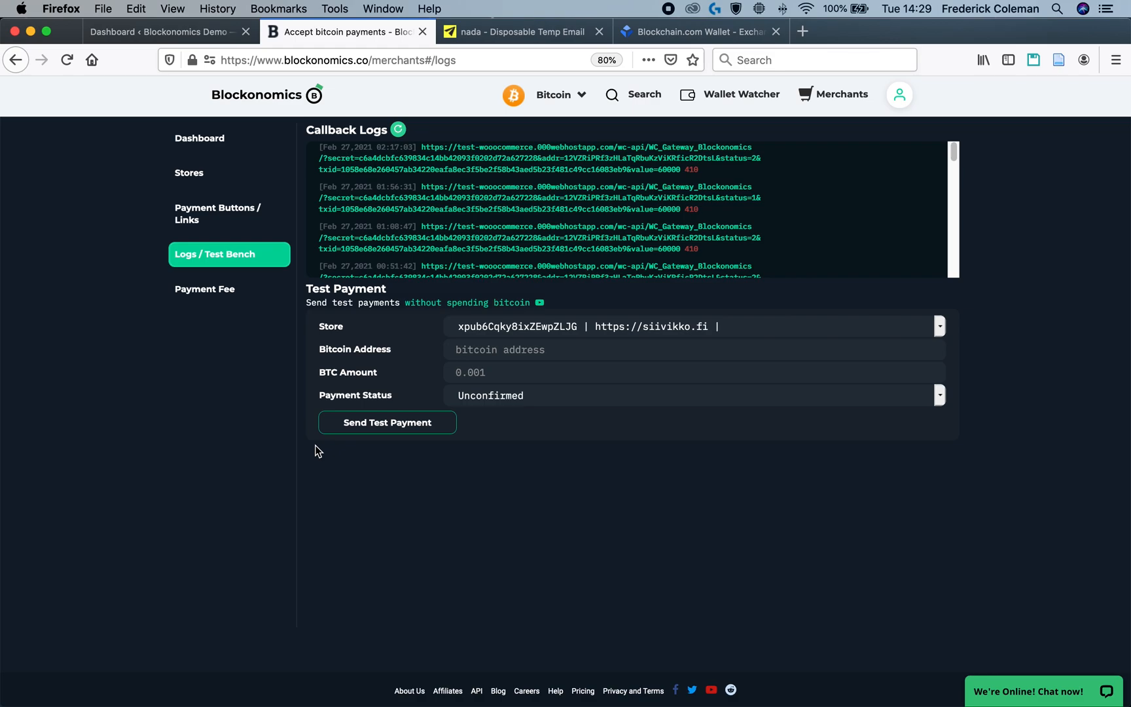
click(508, 31)
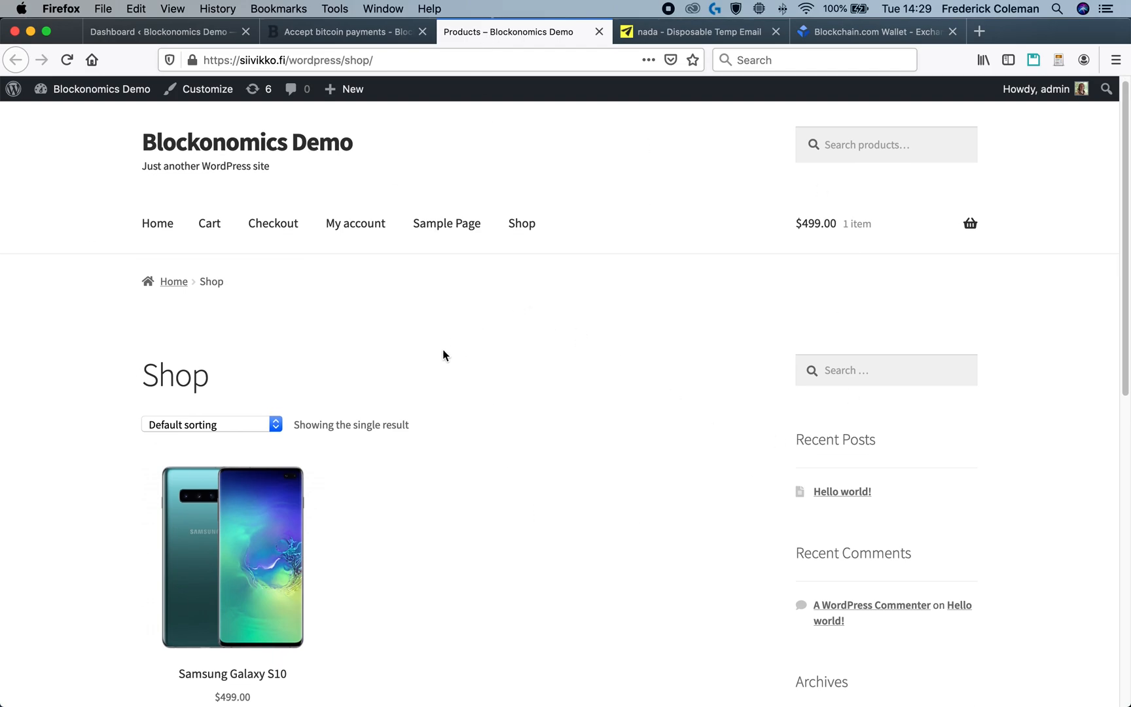
- Add the Samsung Galaxy S10 to the cart and check out paying with Bitcoin, reaching order #23's payment page
click(232, 604)
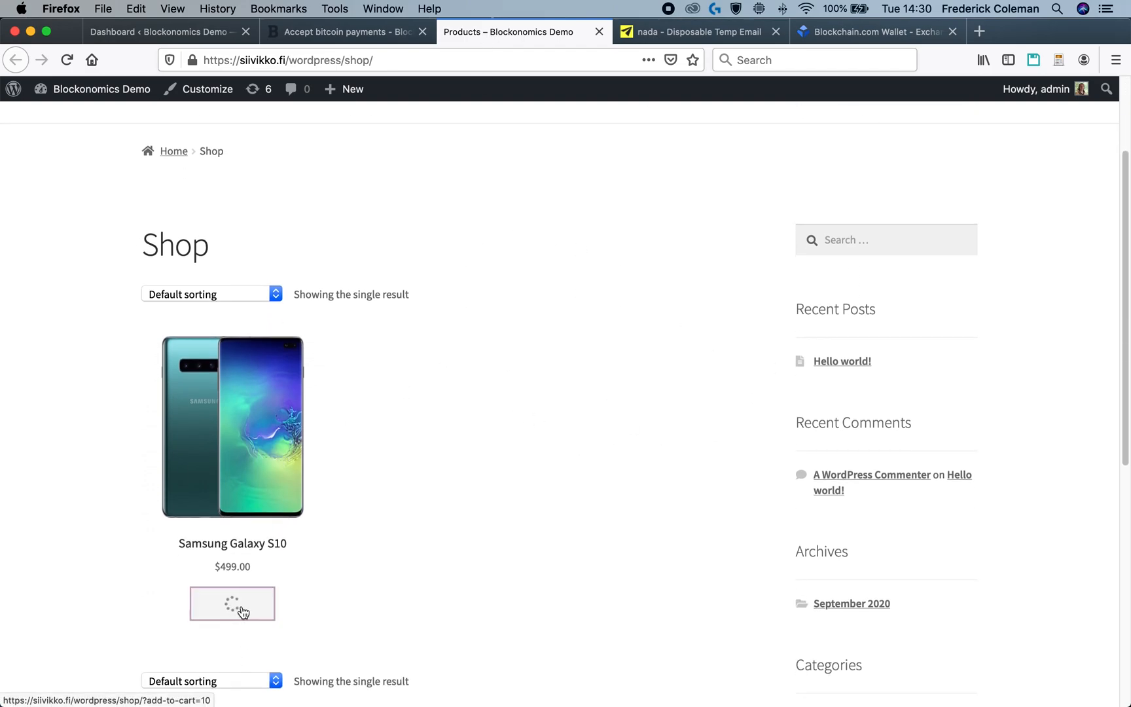
click(232, 603)
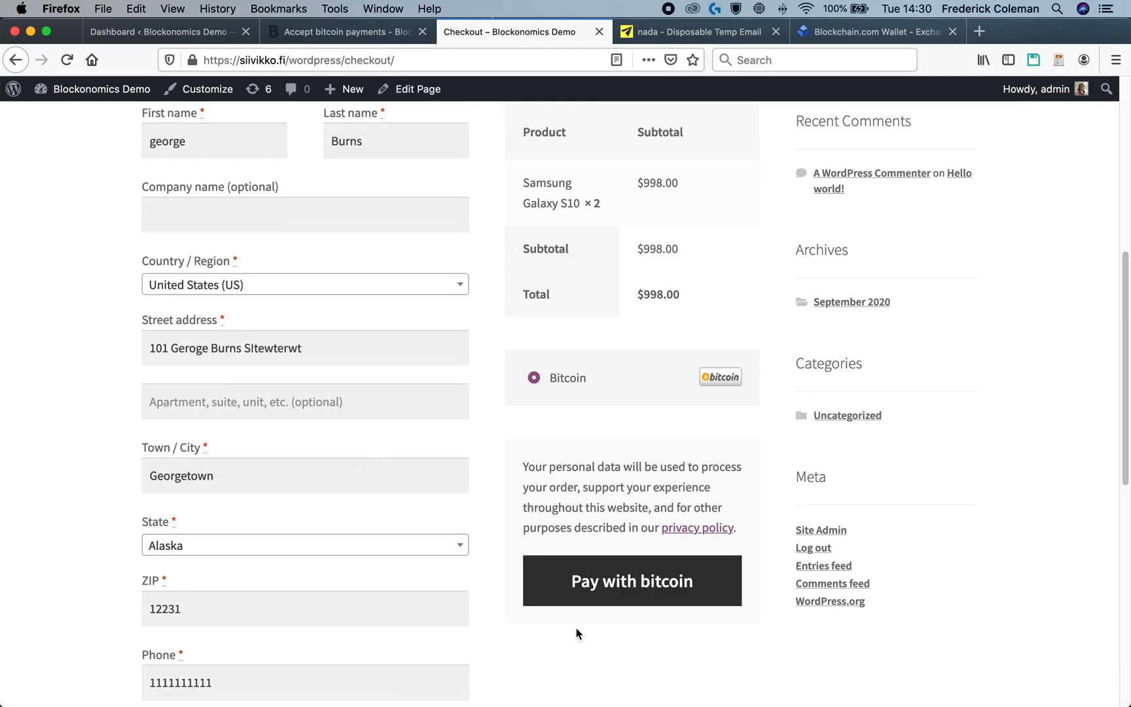
click(631, 581)
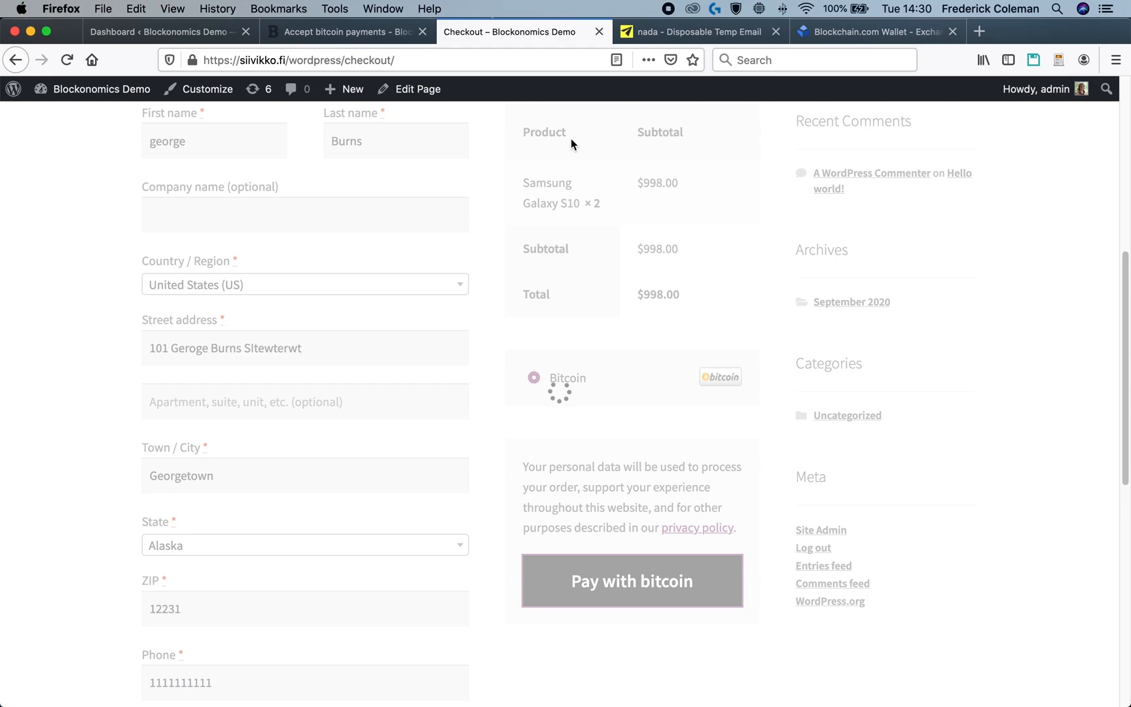
click(631, 581)
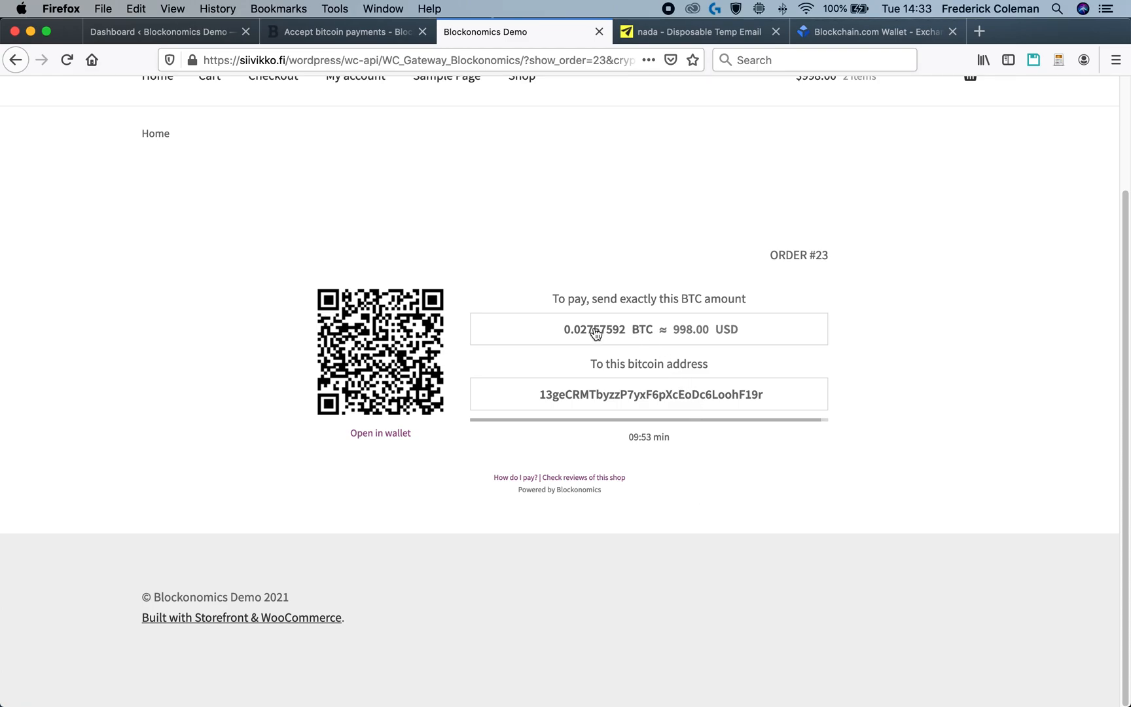
click(345, 31)
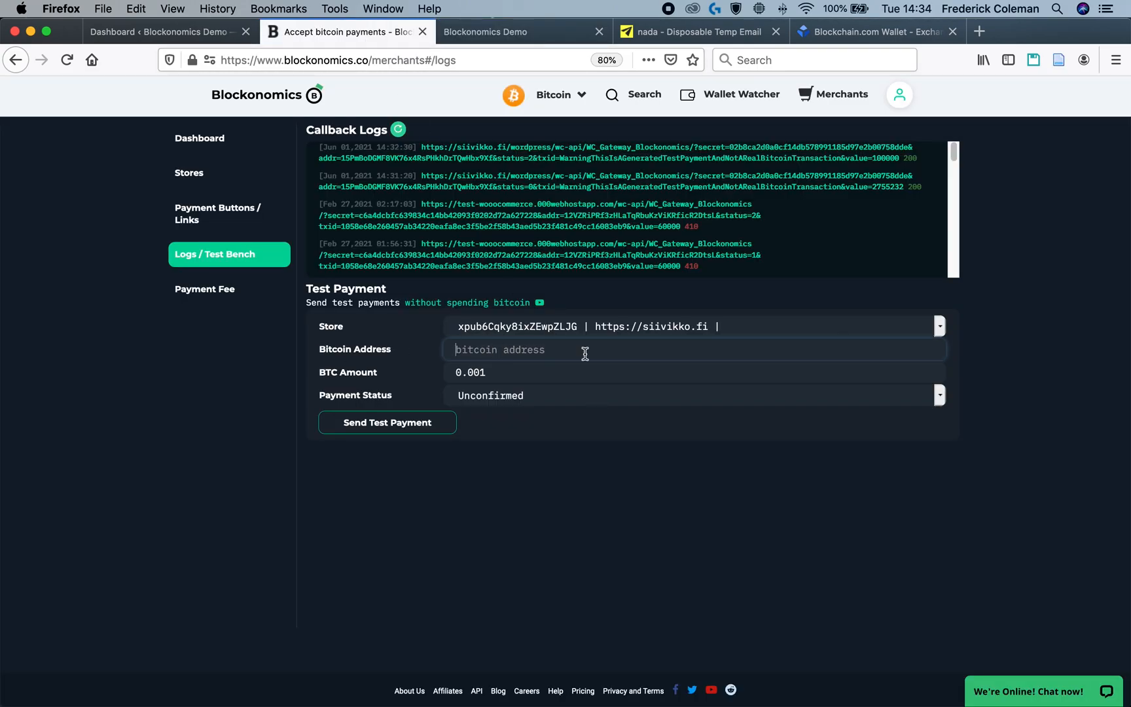
text(13geCRMTbyzzP7yxF6pXcEoDc6LoohF19r)
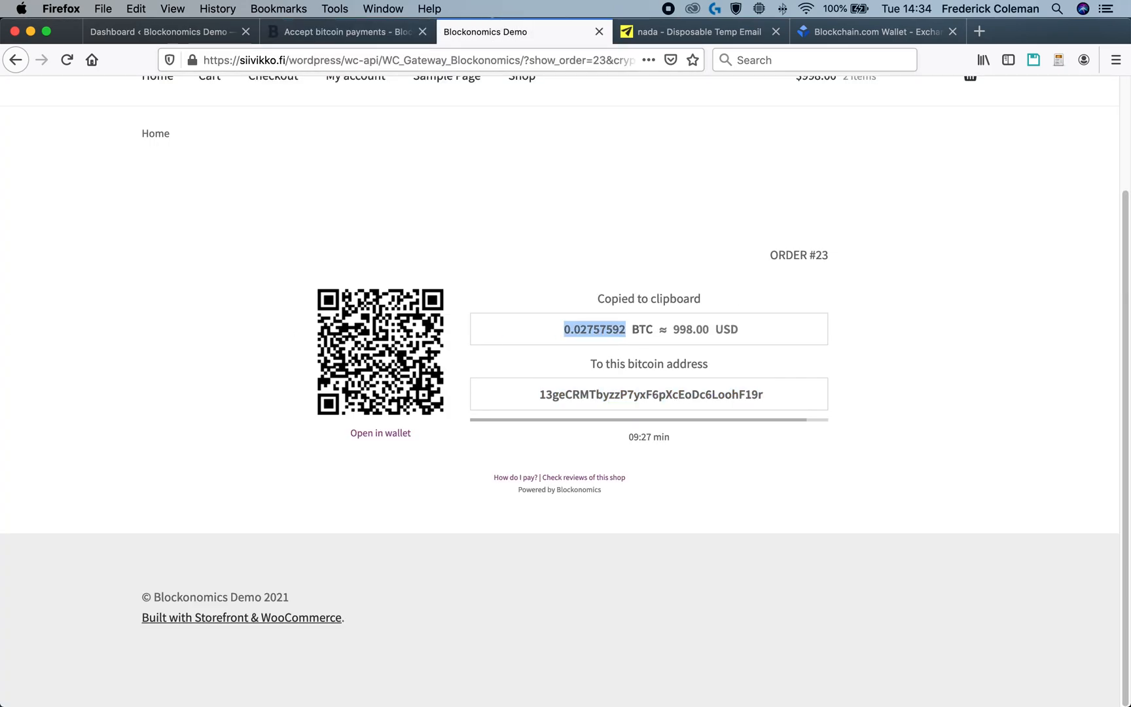
click(345, 31)
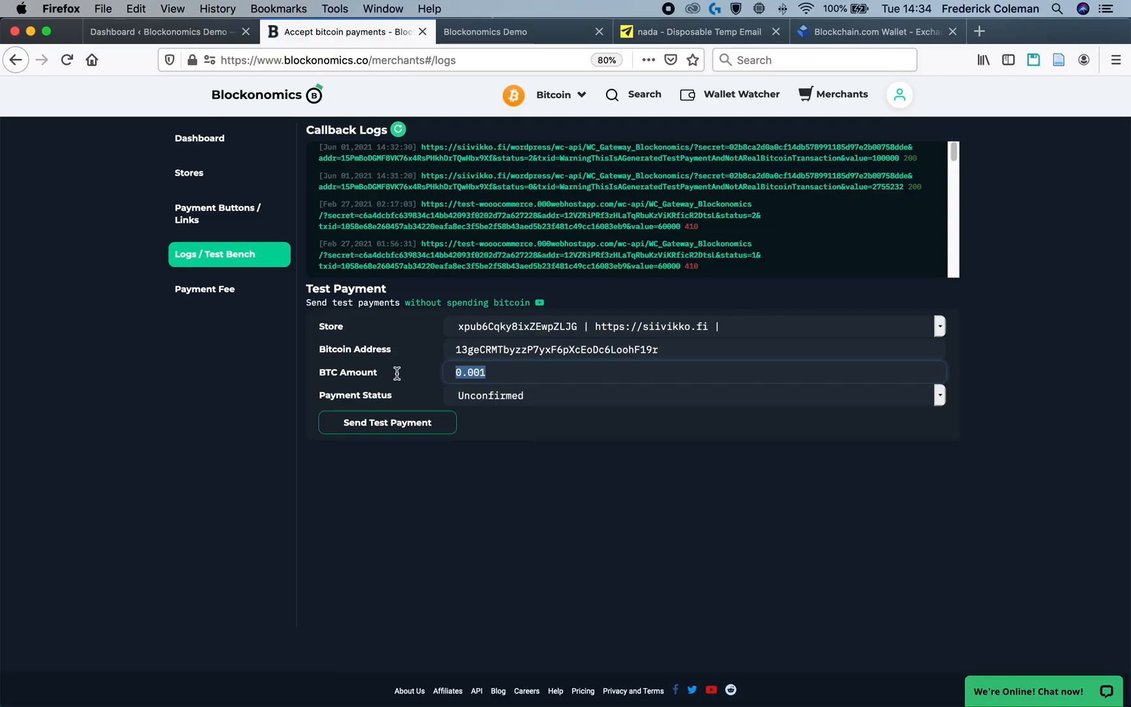
click(693, 396)
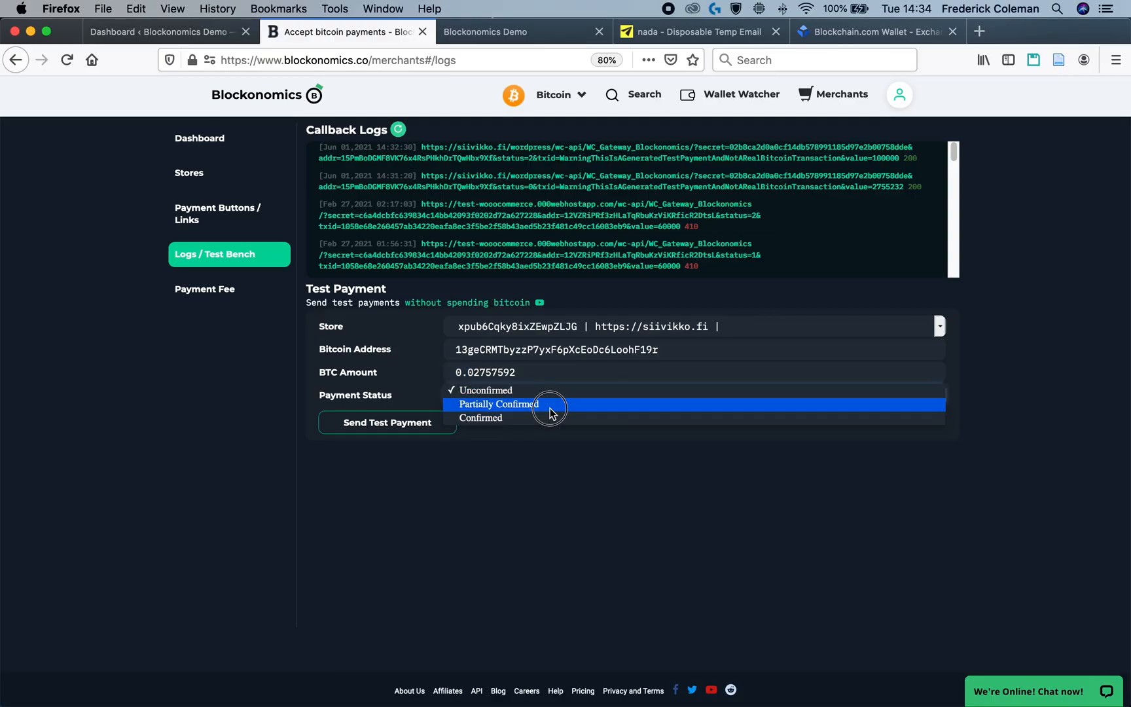
mouse_move(552, 390)
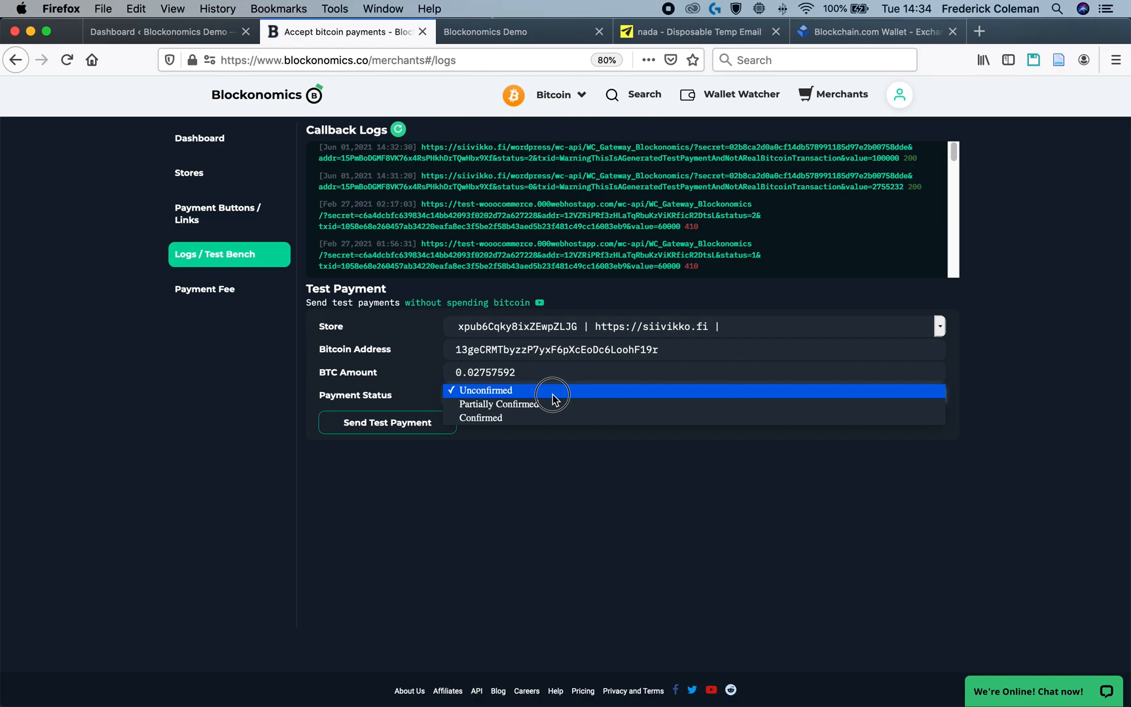
mouse_move(550, 419)
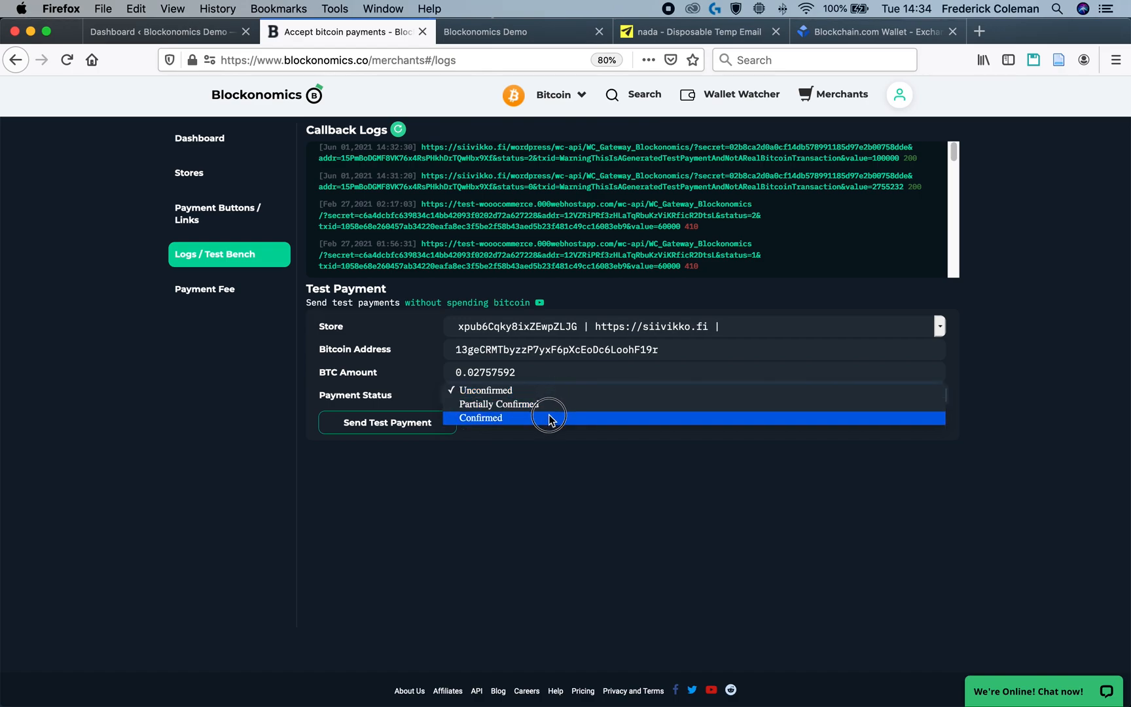
mouse_move(550, 390)
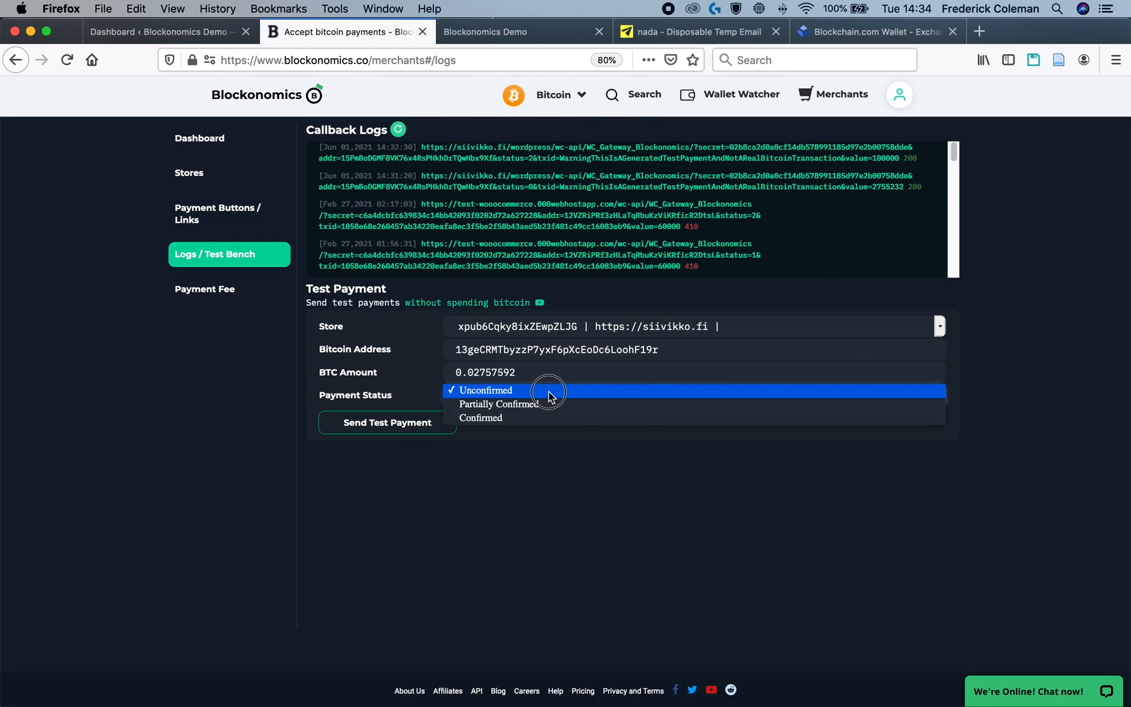
click(486, 390)
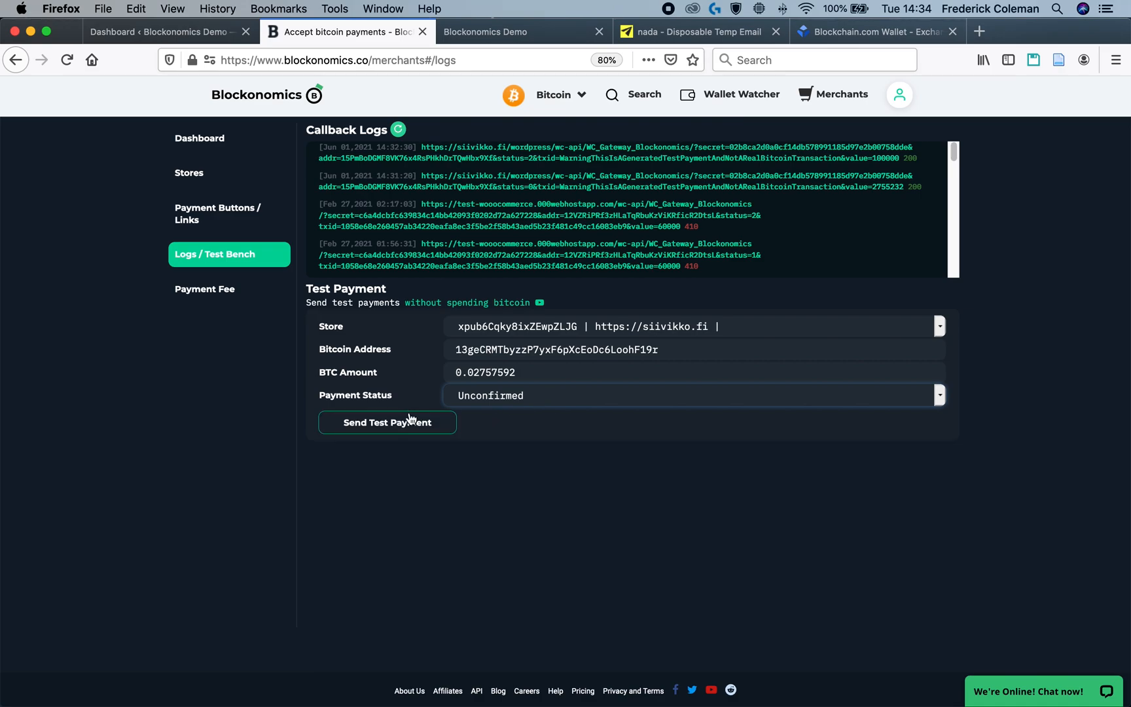
click(387, 422)
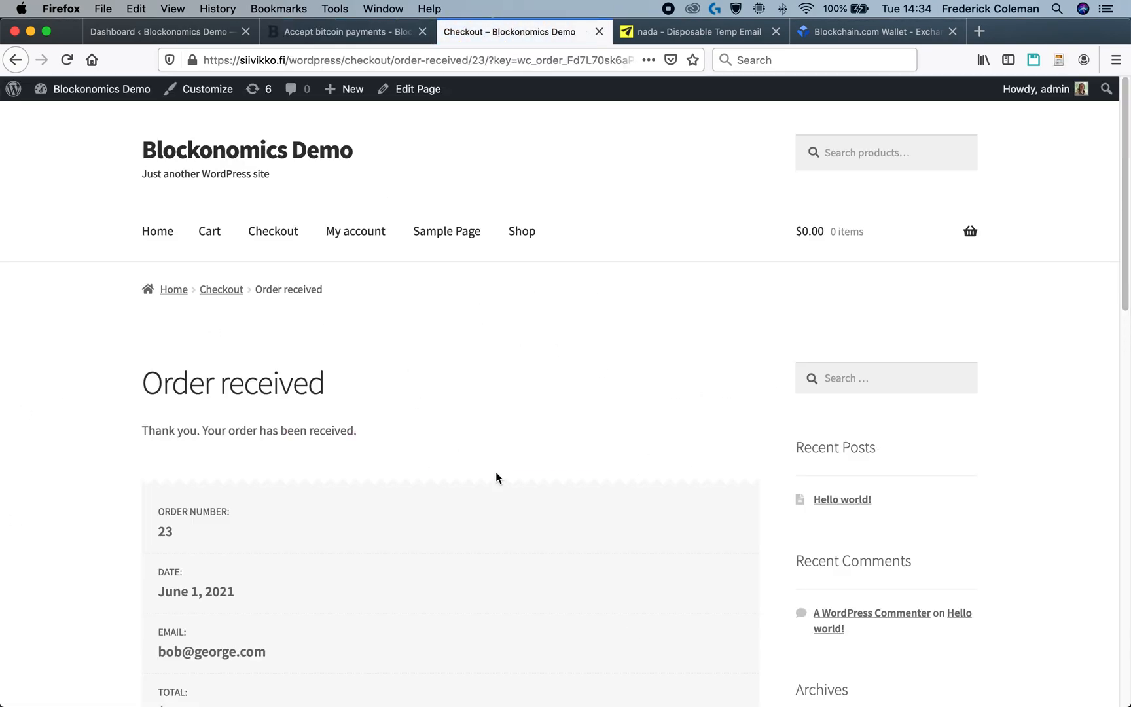
- Scroll the Order received page to confirm order 23's $998.00 total paid by Bitcoin
scroll(down, 3)
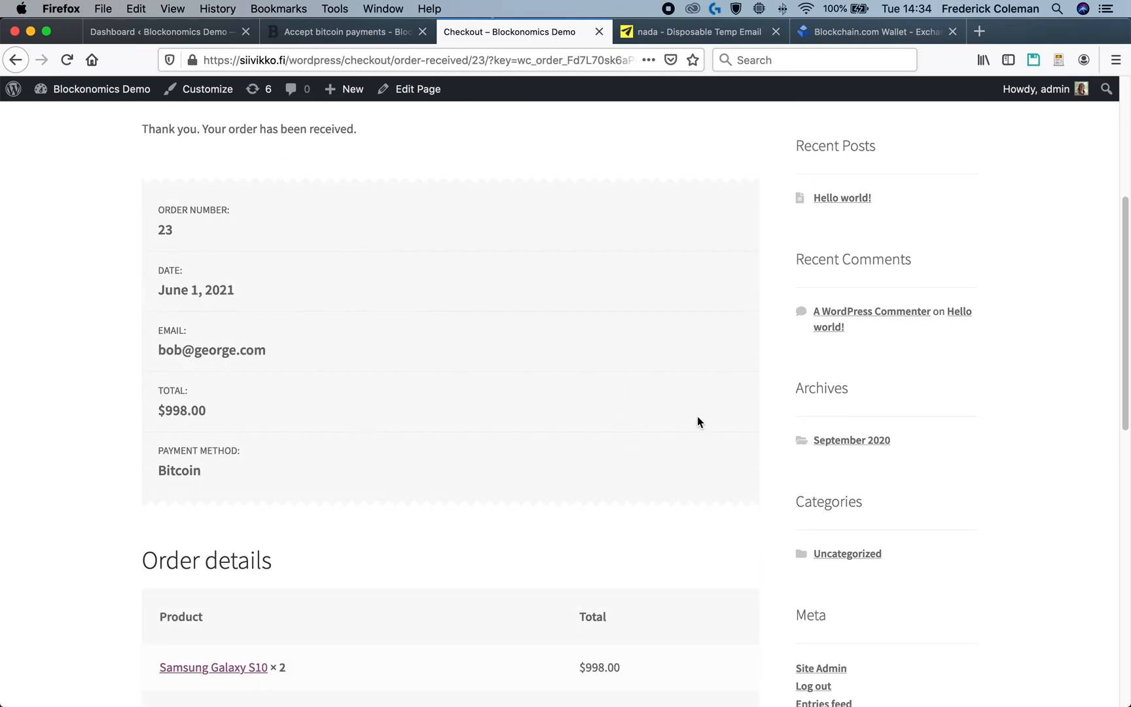
scroll(down, 3)
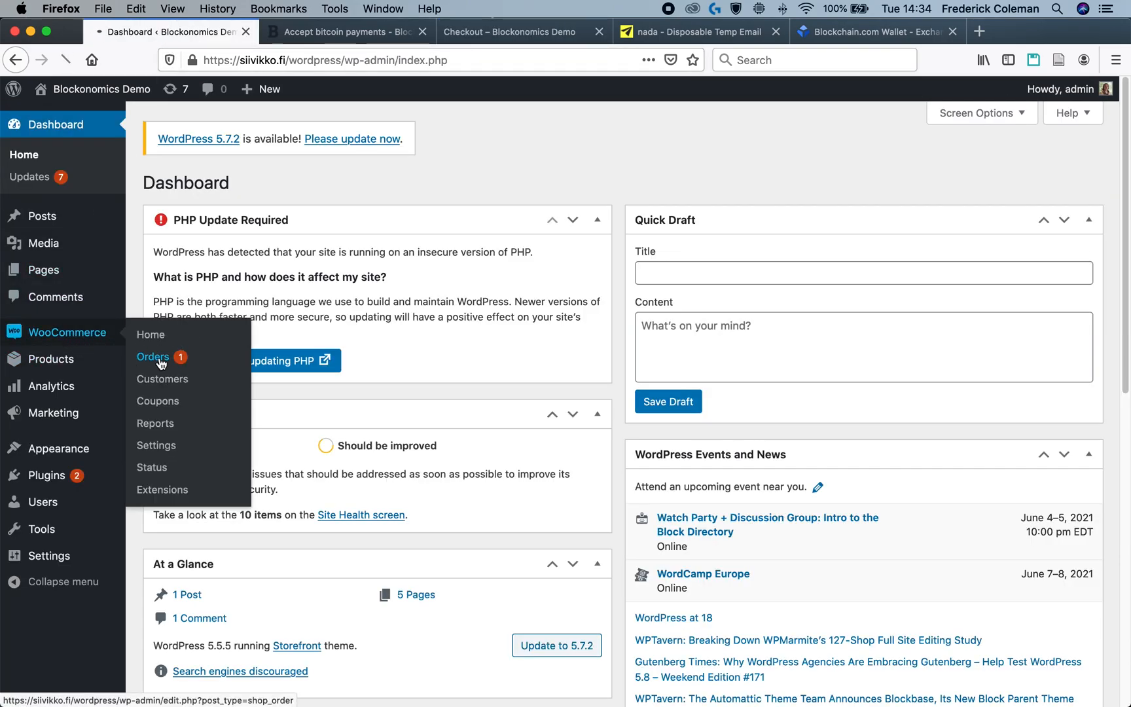
- View the WooCommerce Orders list with order #23 Pending payment, then return to the Blockonomics test bench
click(153, 356)
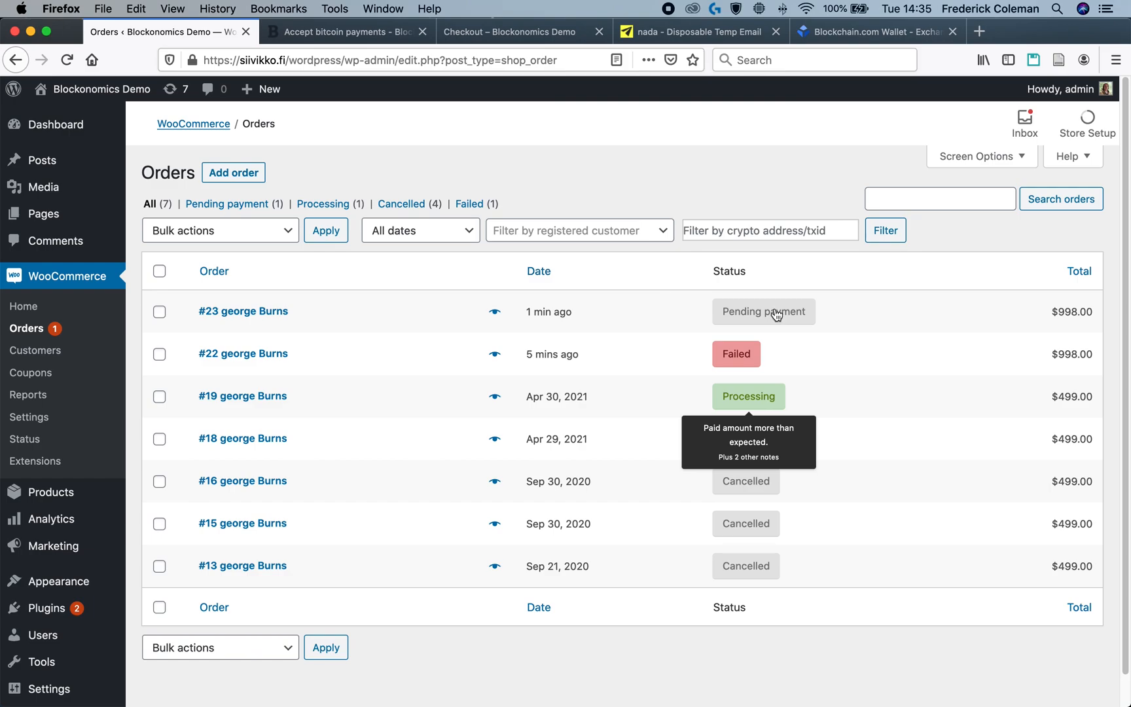
mouse_move(770, 315)
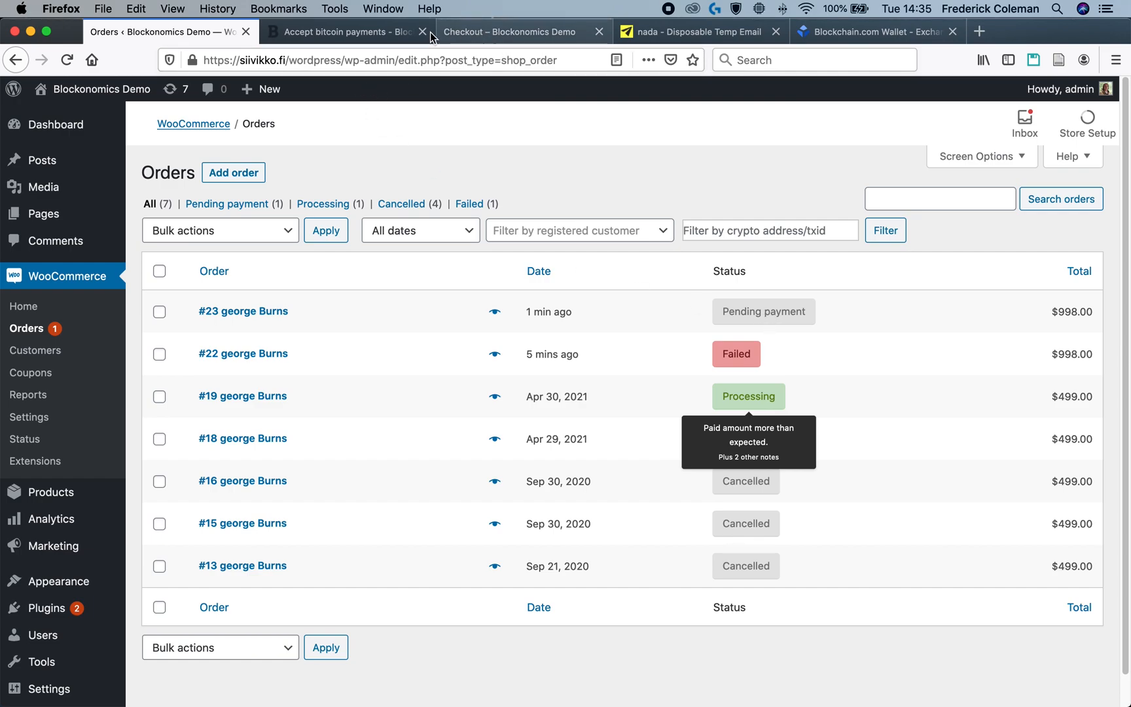
click(346, 31)
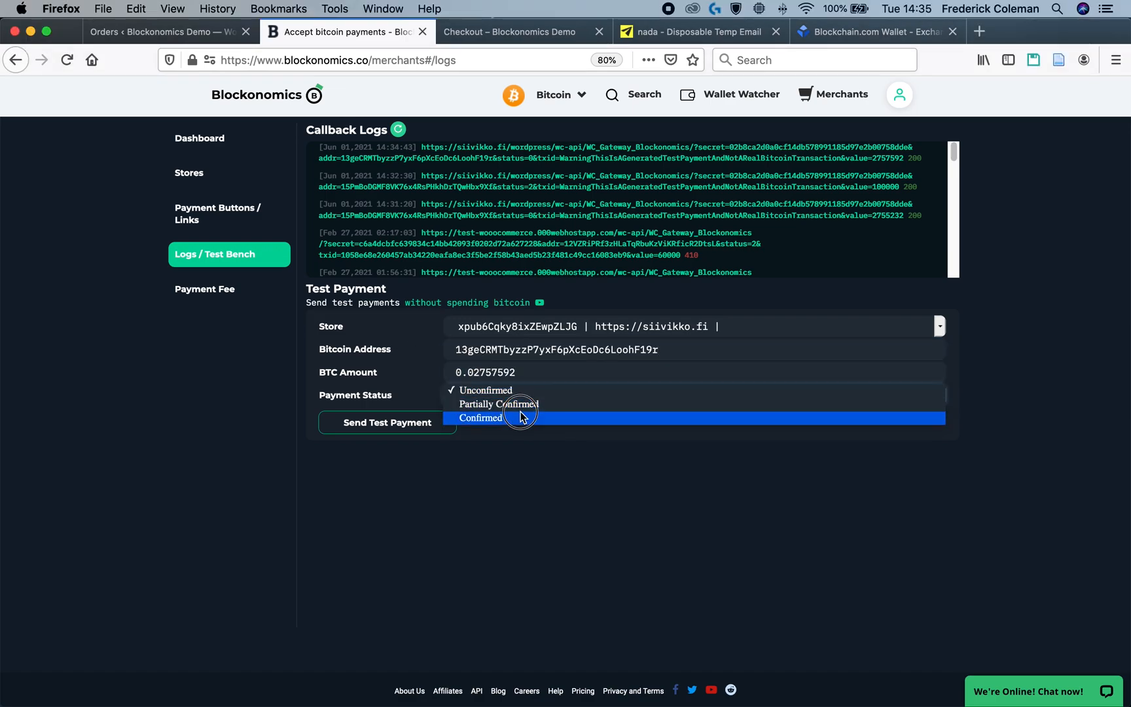
- Send a Confirmed test payment for order #23 so a status-2 callback with code 200 is logged
click(387, 422)
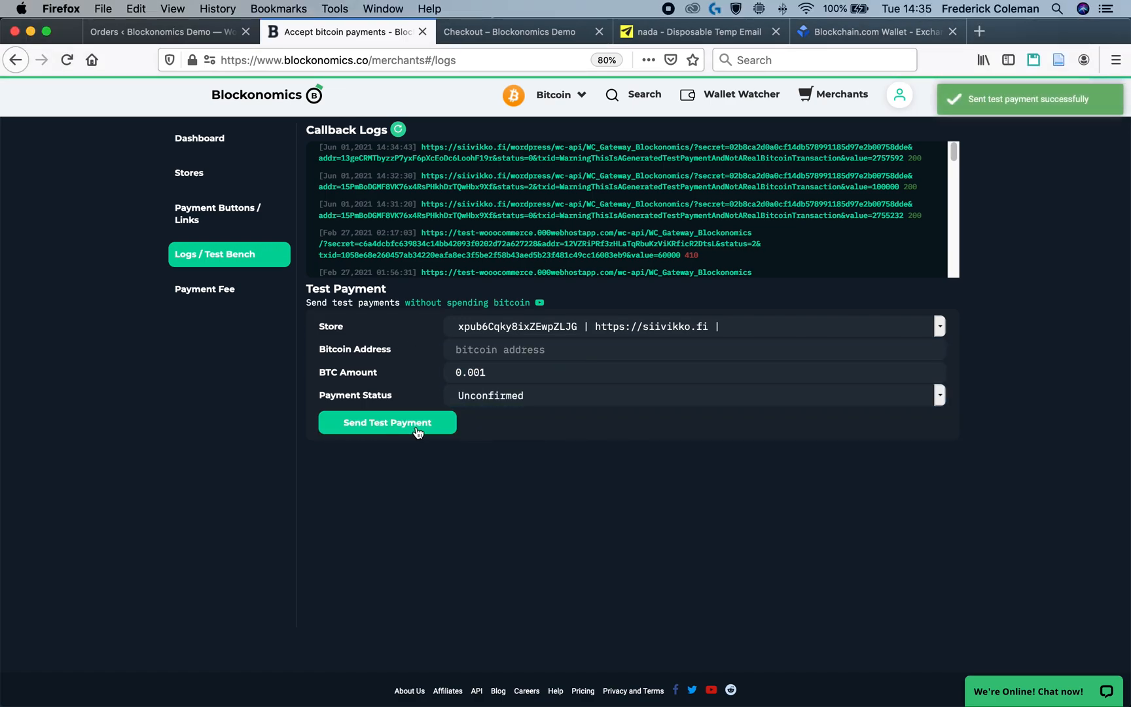
click(166, 31)
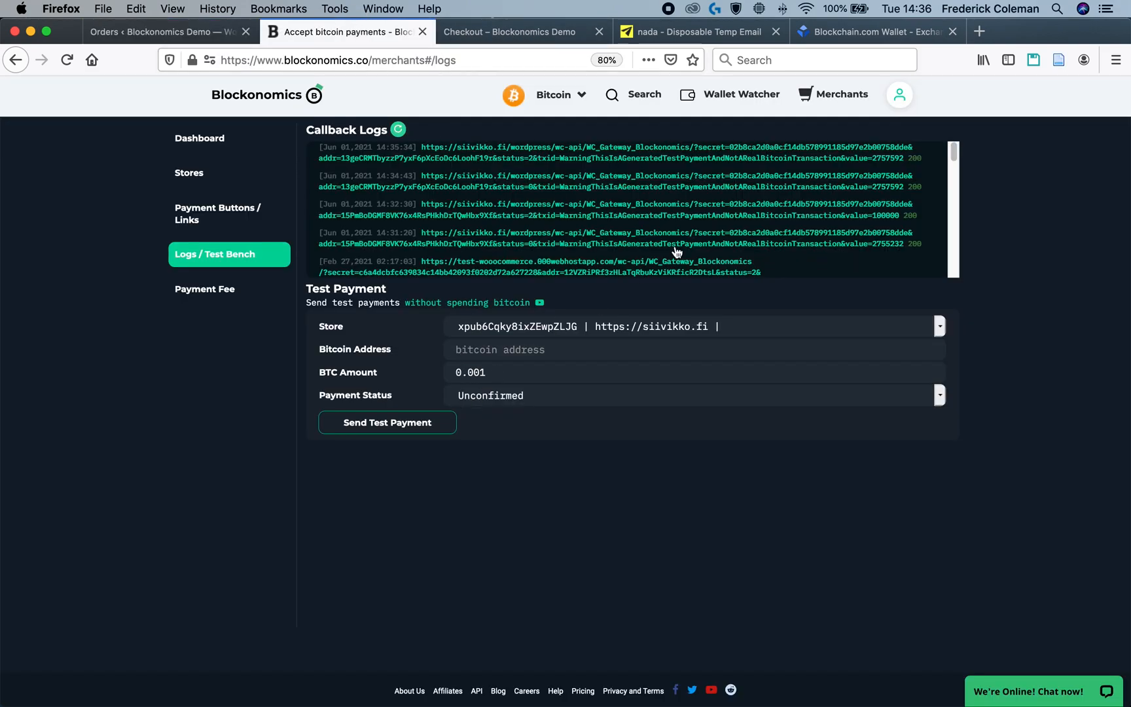
mouse_move(912, 157)
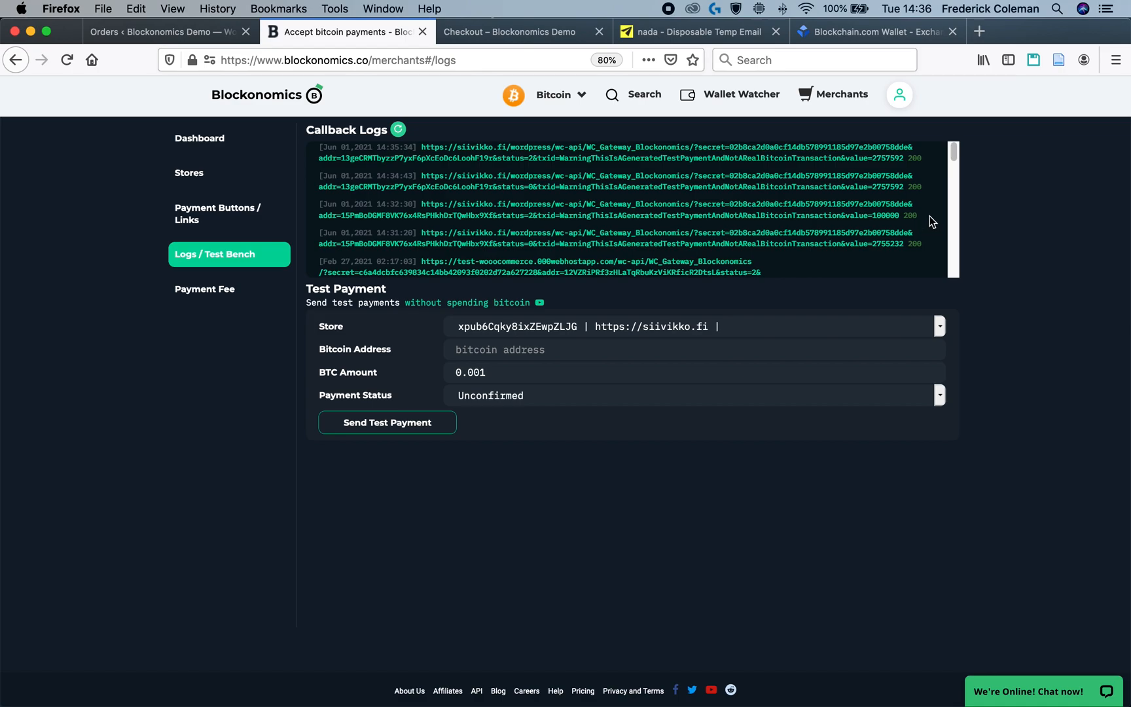
- Scroll through the 'Order status not changing - callbacks failing' help article's solutions
scroll(down, 3)
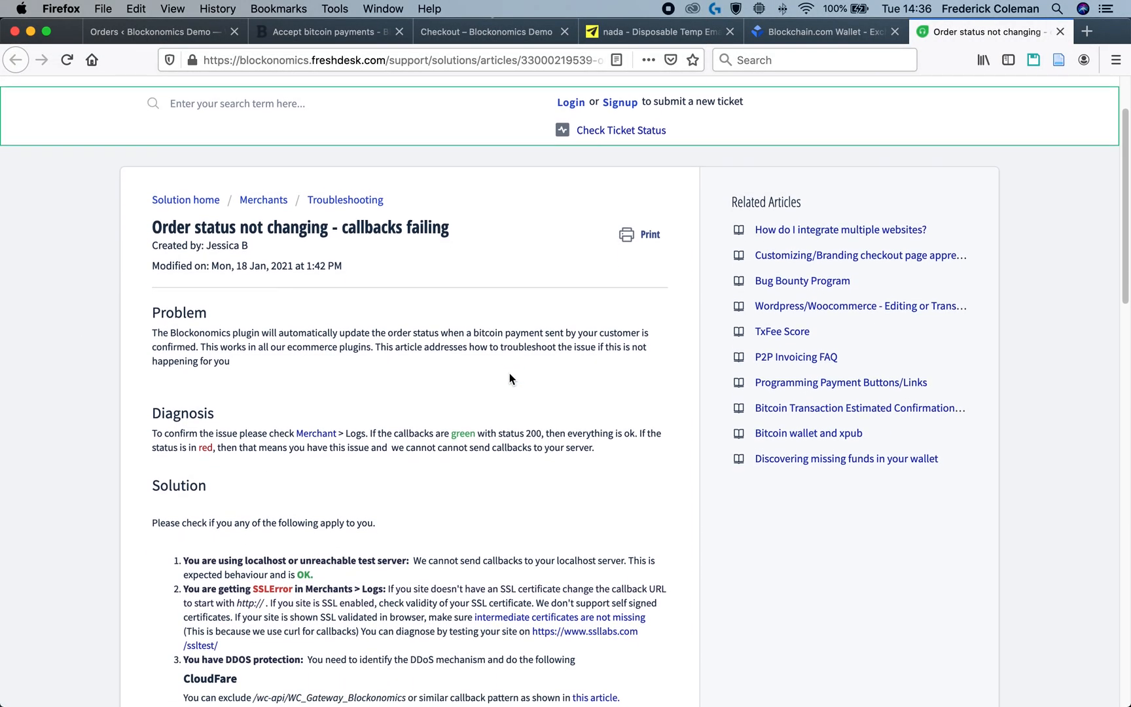
scroll(down, 3)
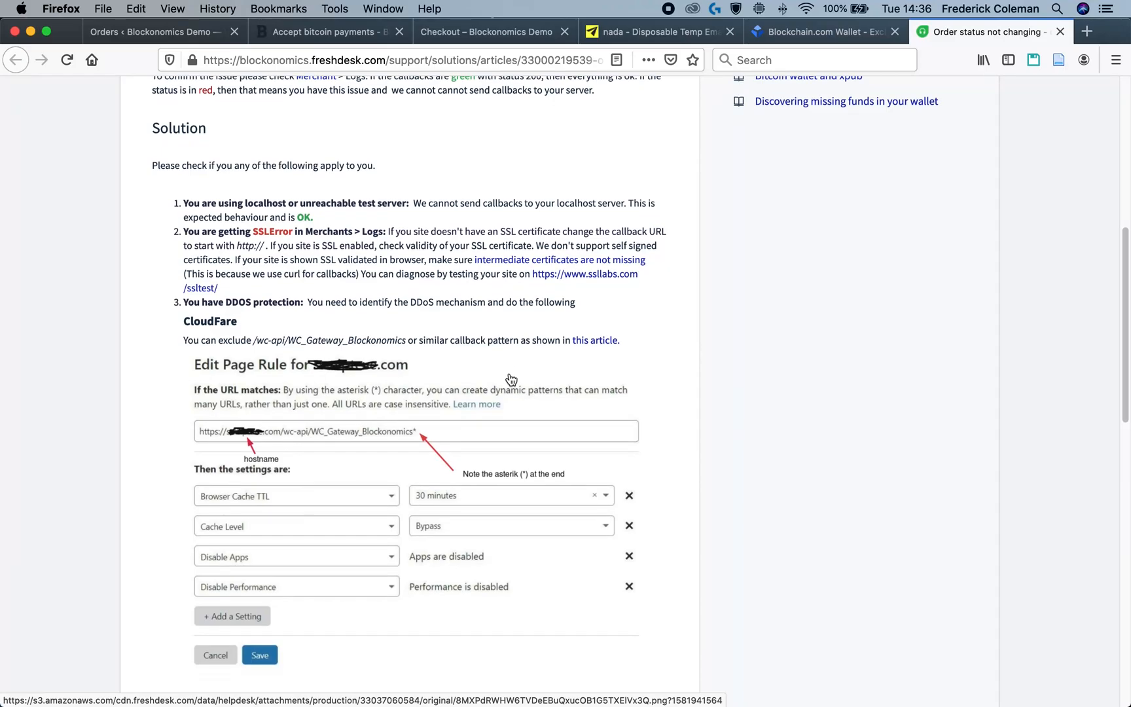
scroll(down, 3)
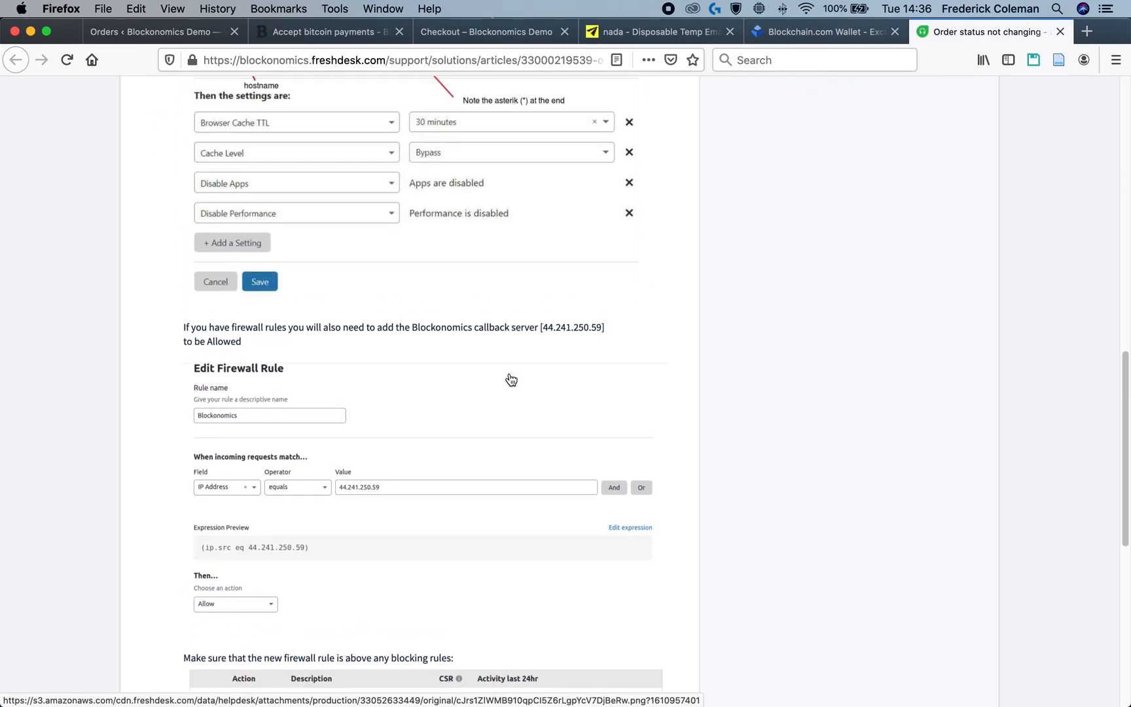
scroll(up, 3)
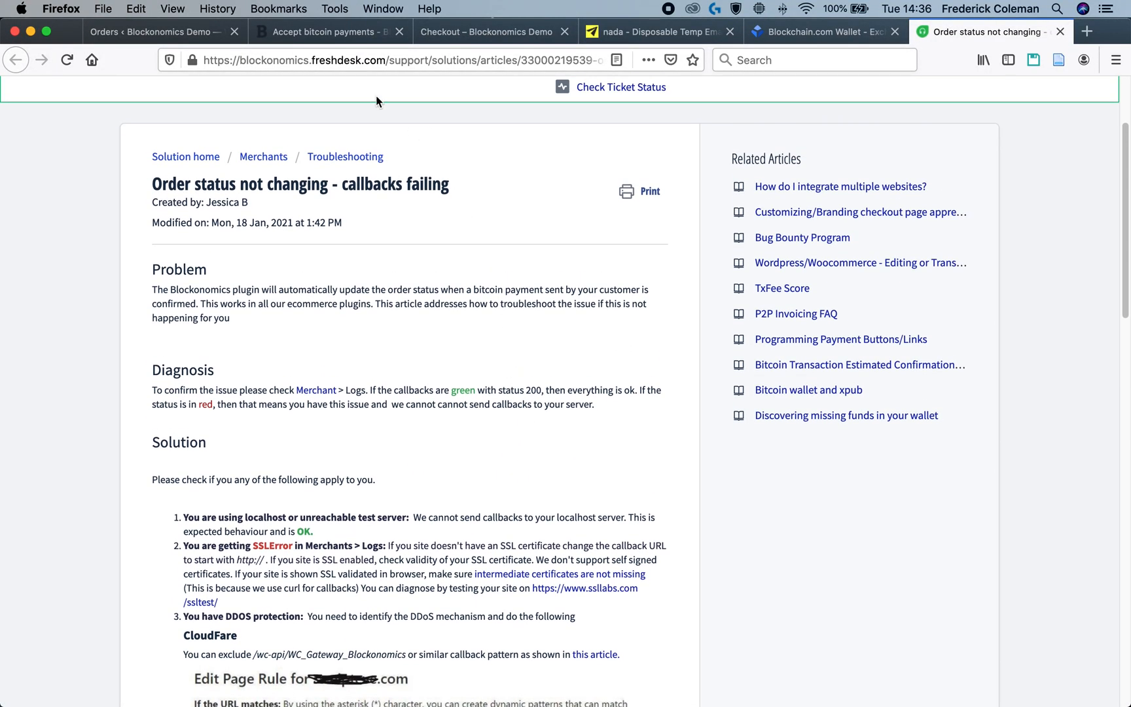
- Return to the Blockonomics Logs / Test Bench page showing red failed callback entries
click(323, 31)
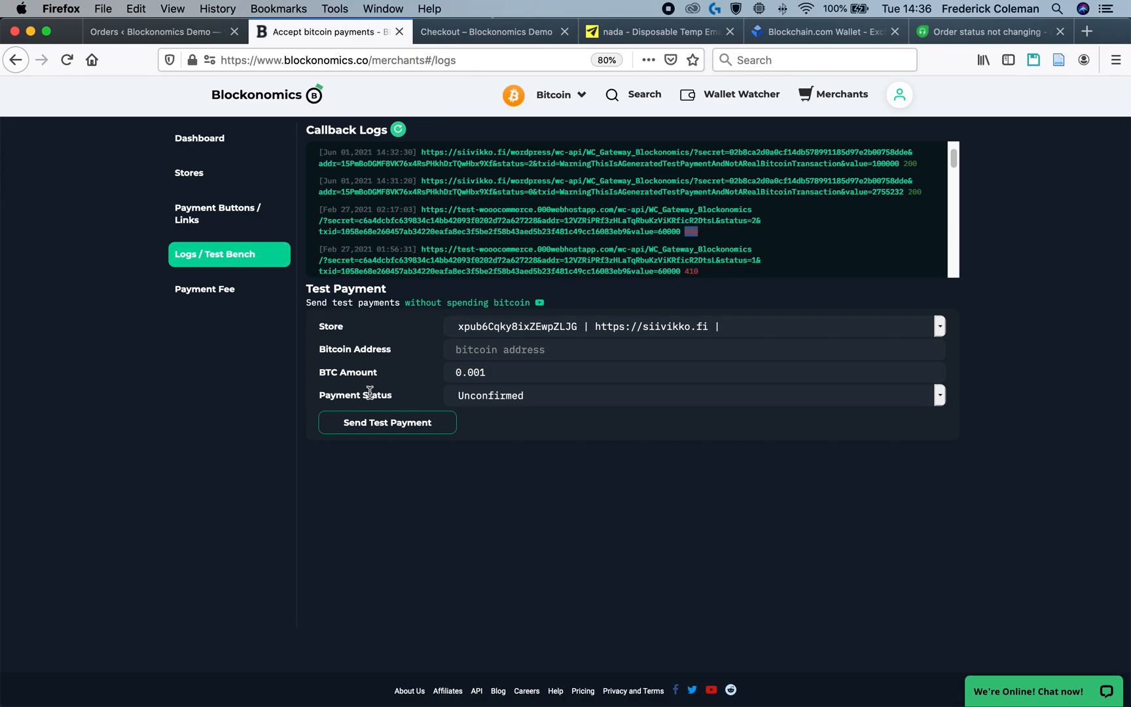
mouse_move(861, 486)
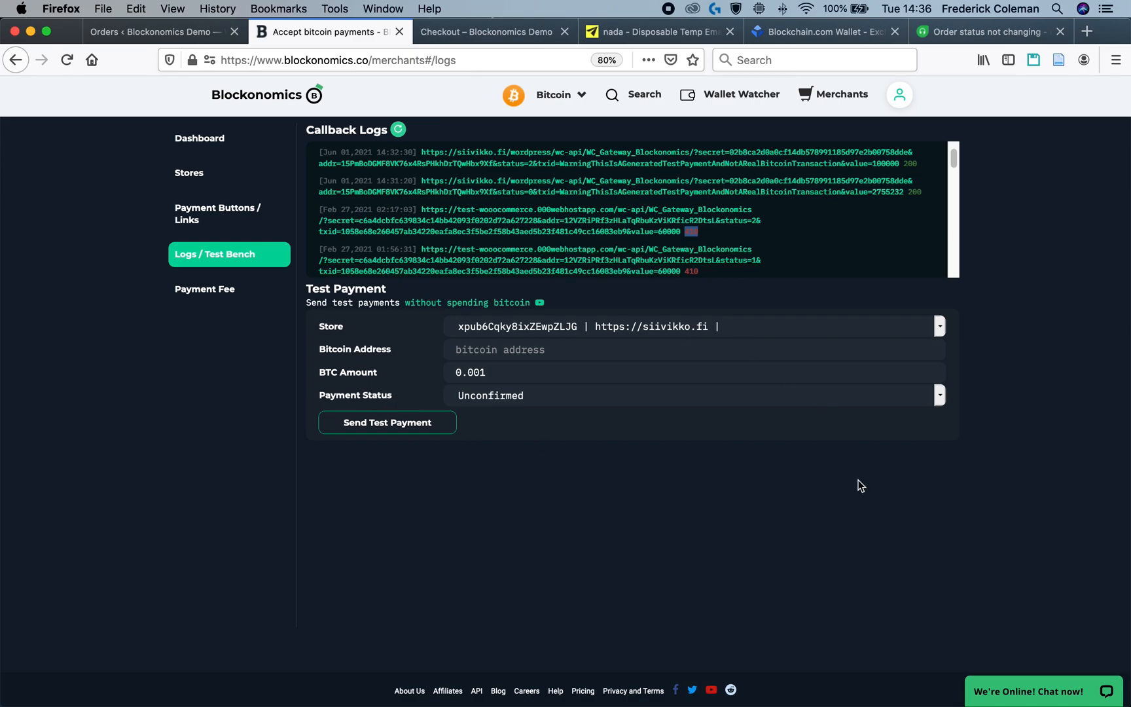
mouse_move(674, 542)
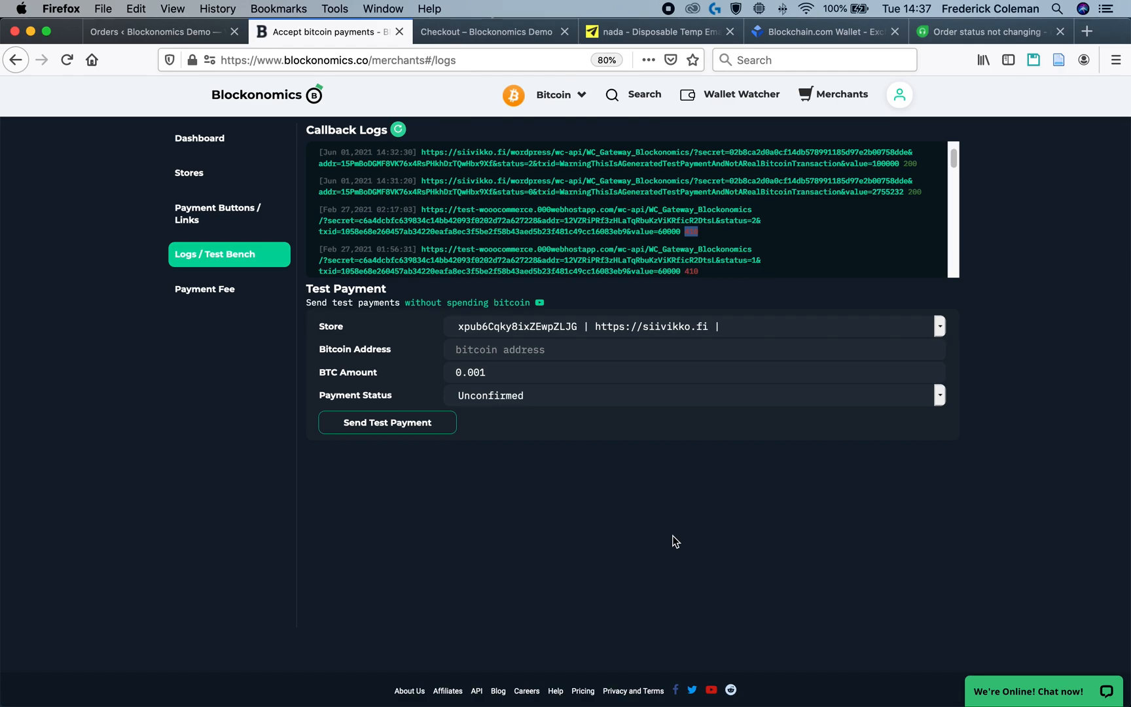
mouse_move(846, 376)
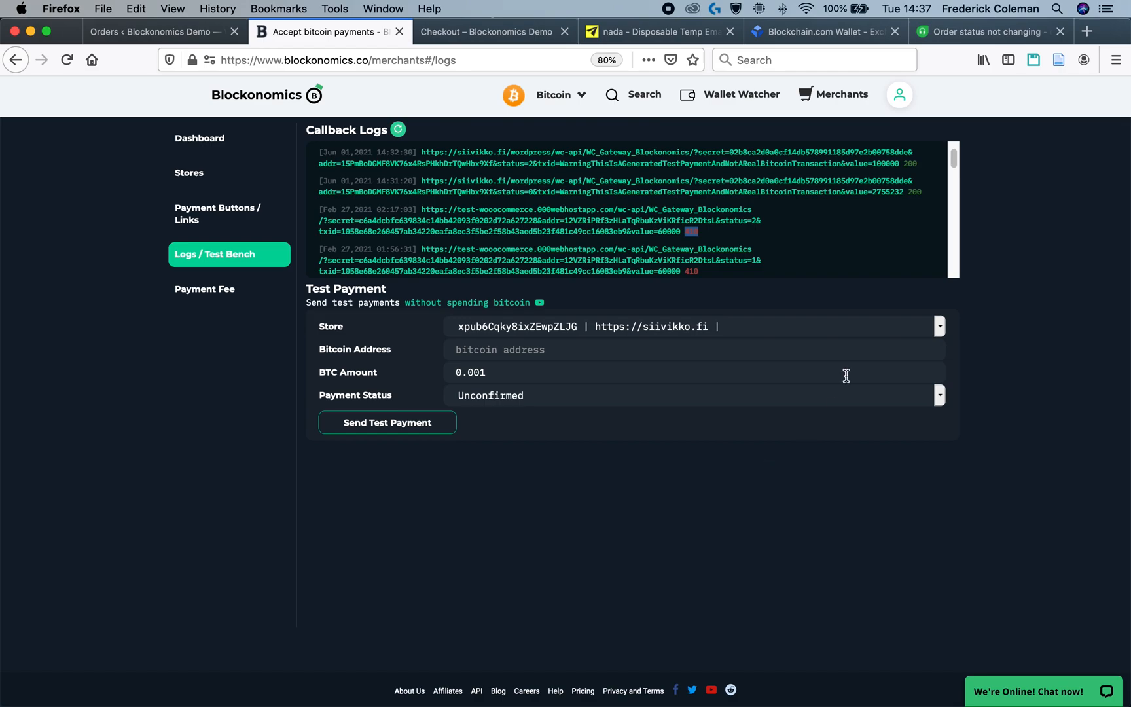